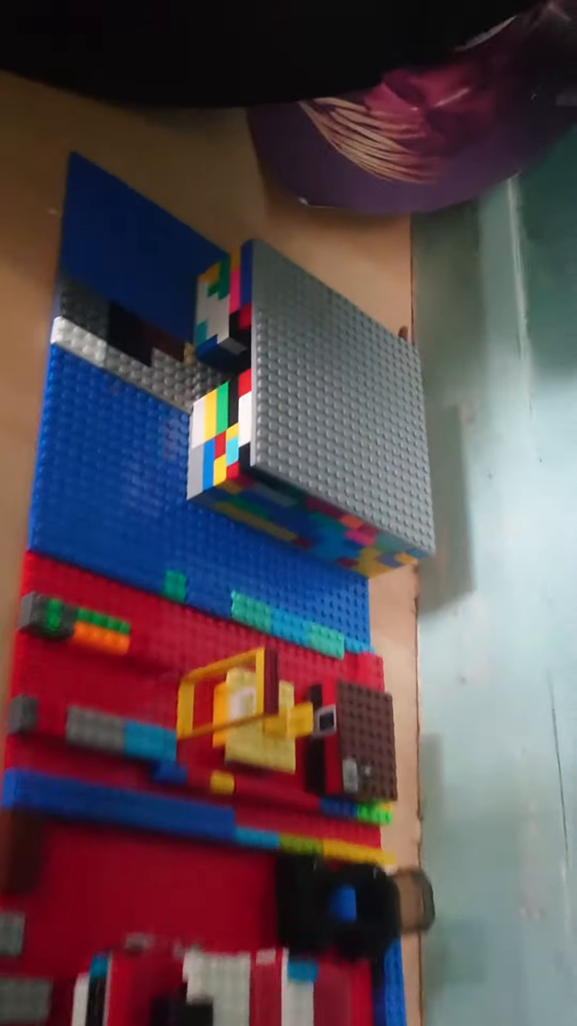
{"action": "scroll", "scroll_direction": "down", "scroll_amount": 3}
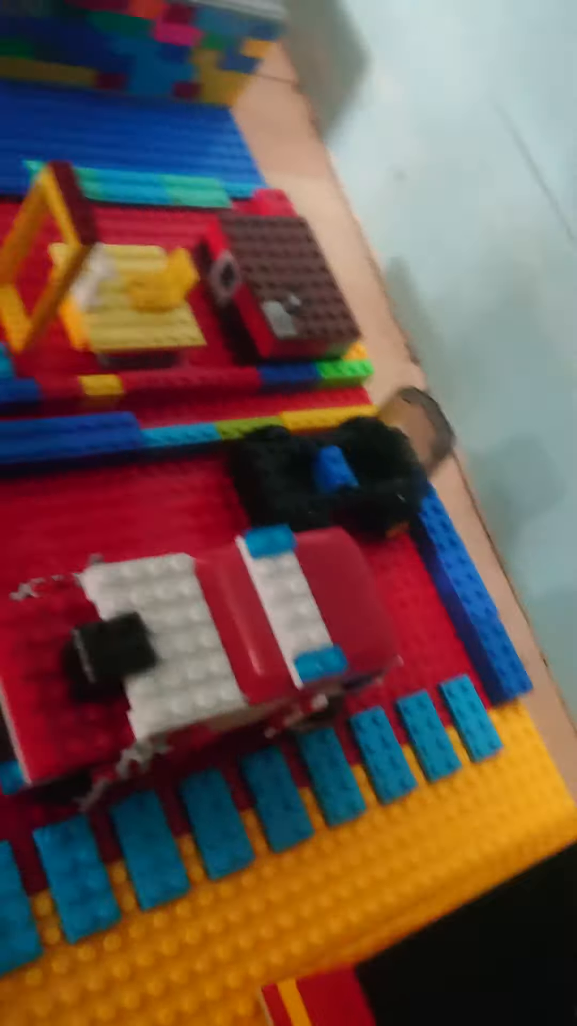